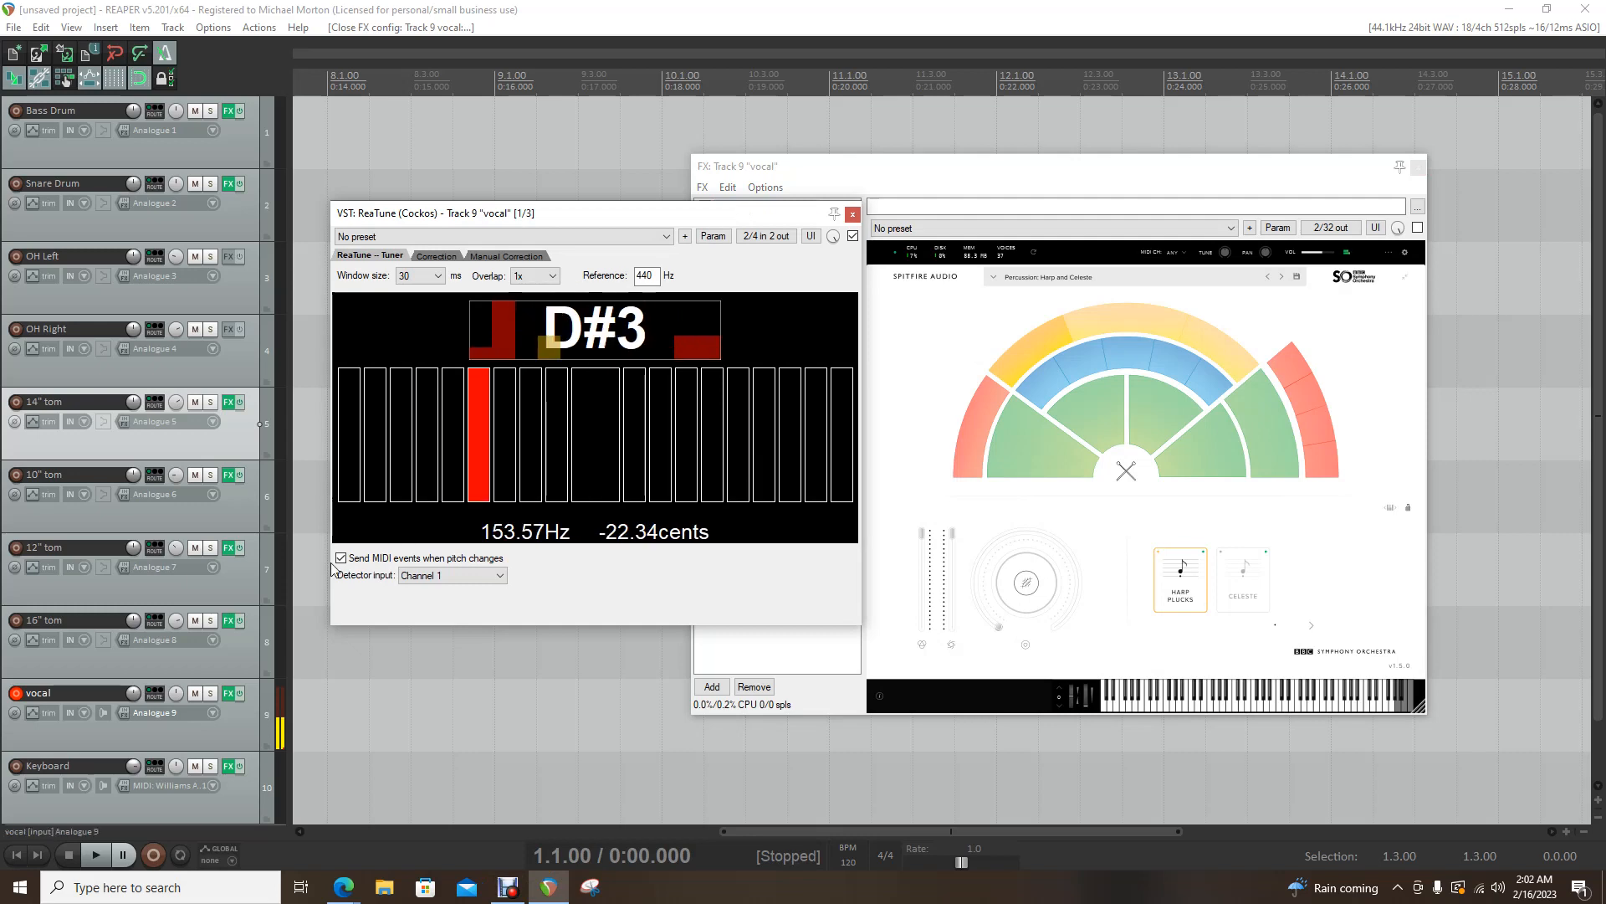
Drag the floating ReaTune window aside to reveal the vocal track's FX chain list.
click(340, 558)
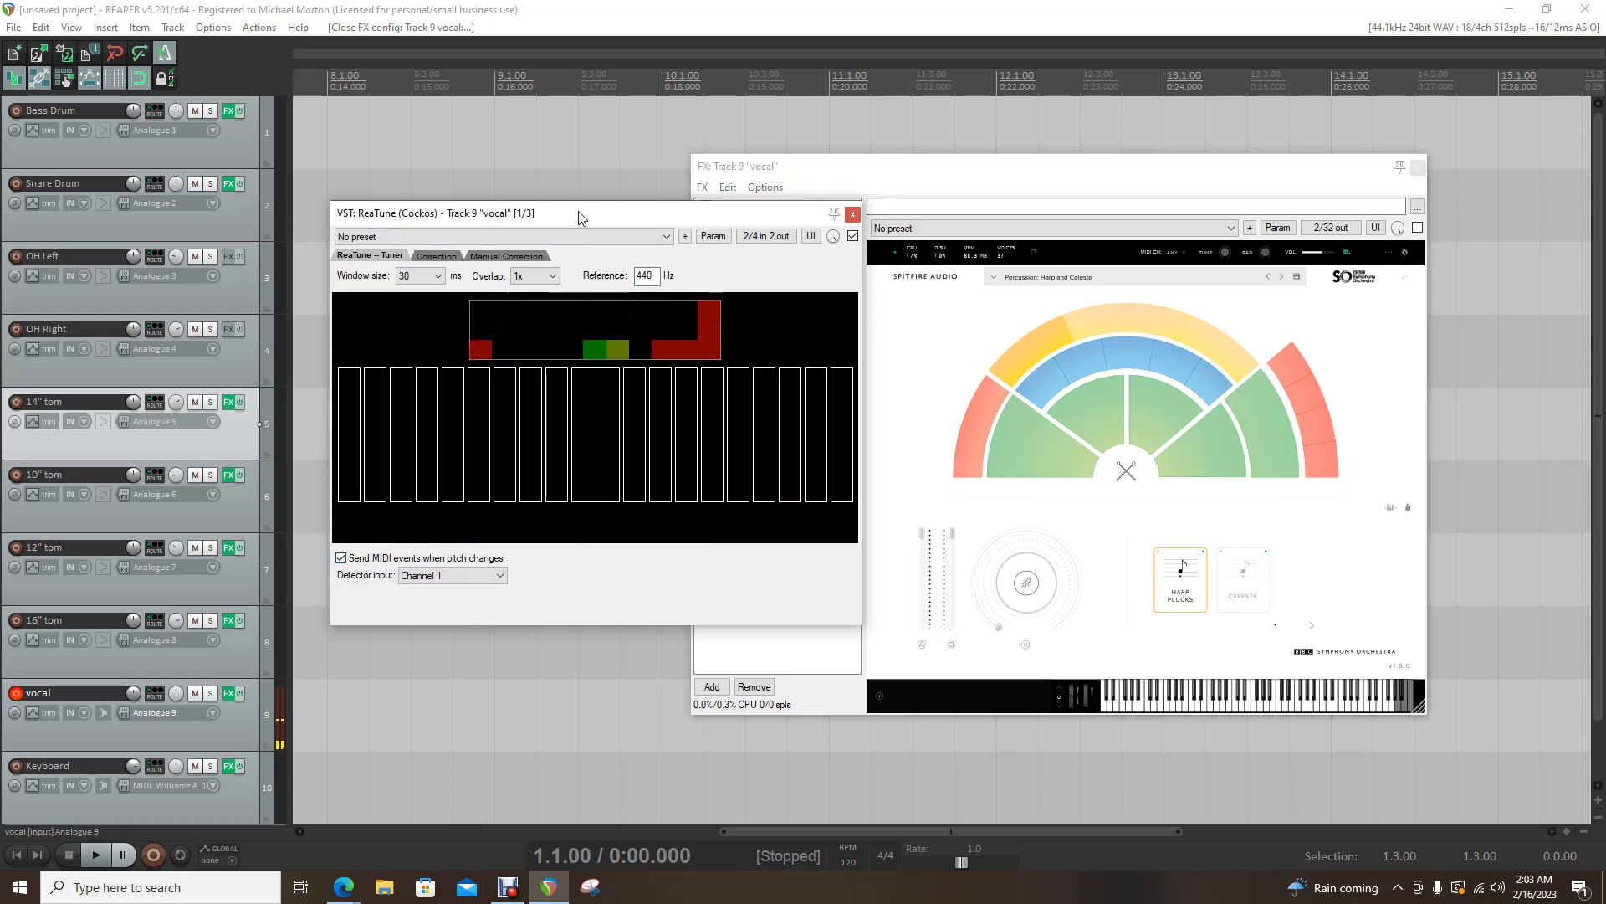
drag(579, 212, 671, 216)
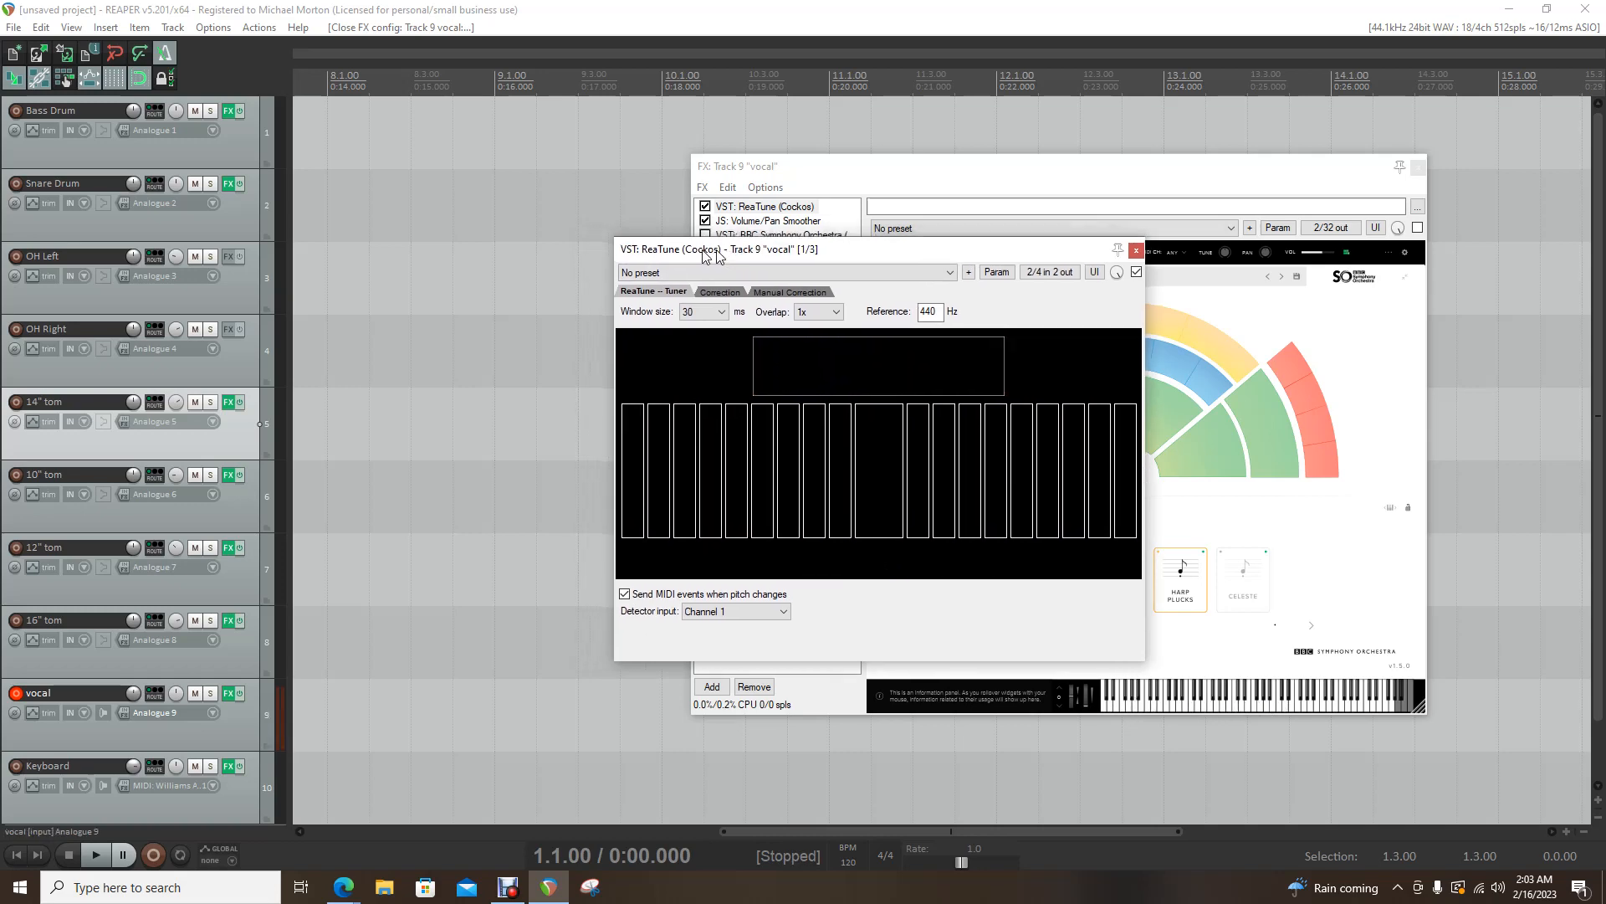
Close ReaTune and float JS: Volume/Pan Smoother to confirm its -60 dB volume, then close it.
click(1133, 249)
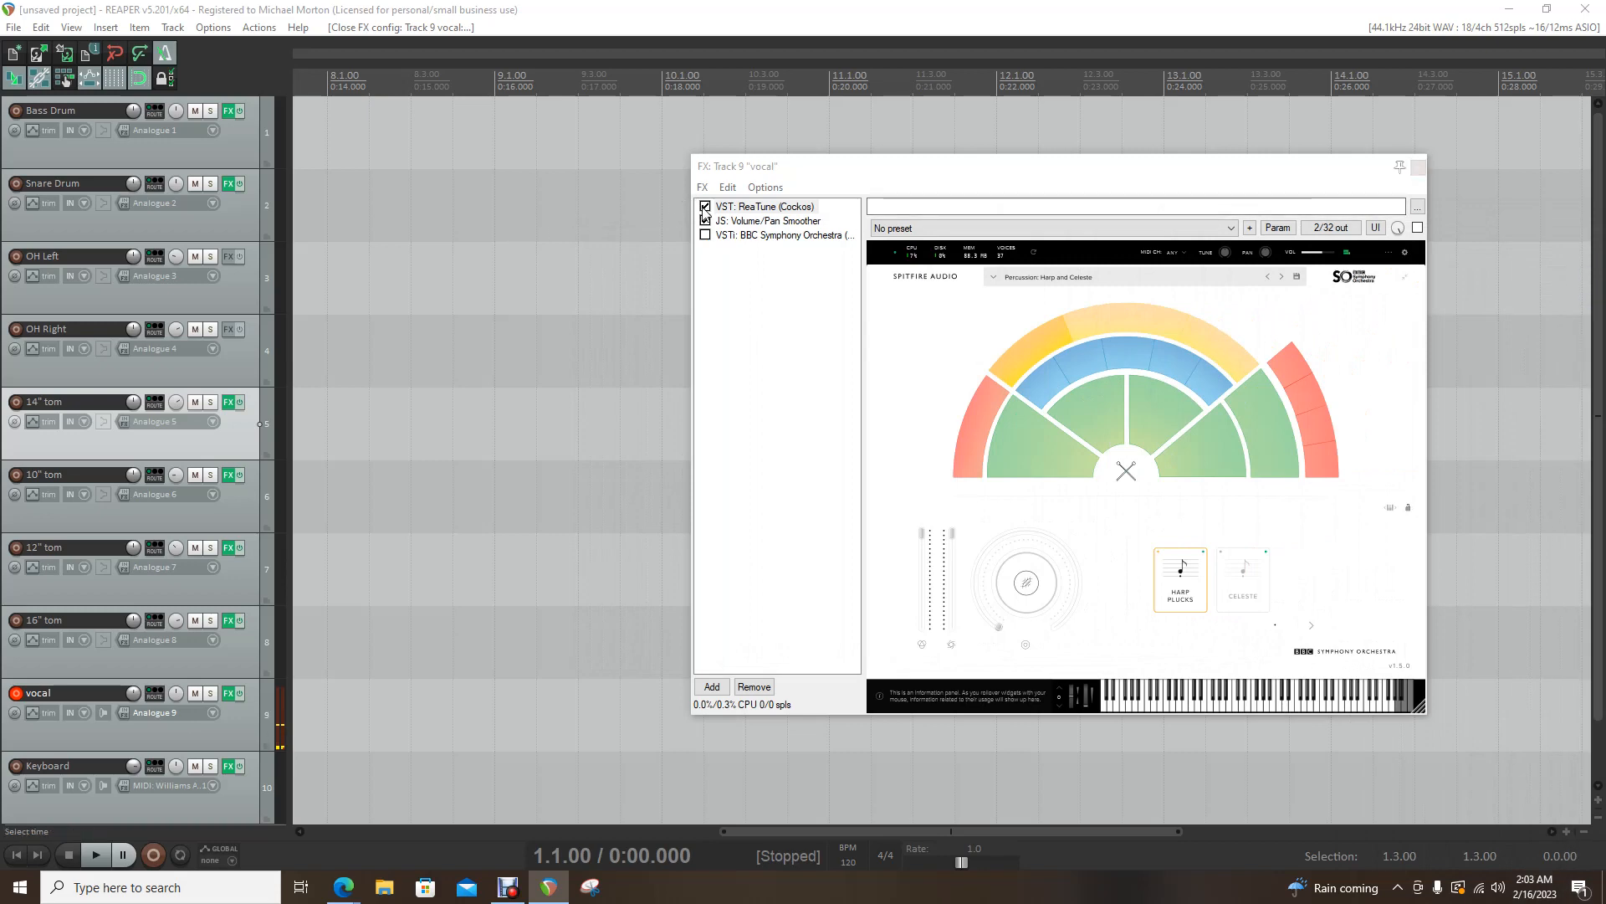
click(705, 221)
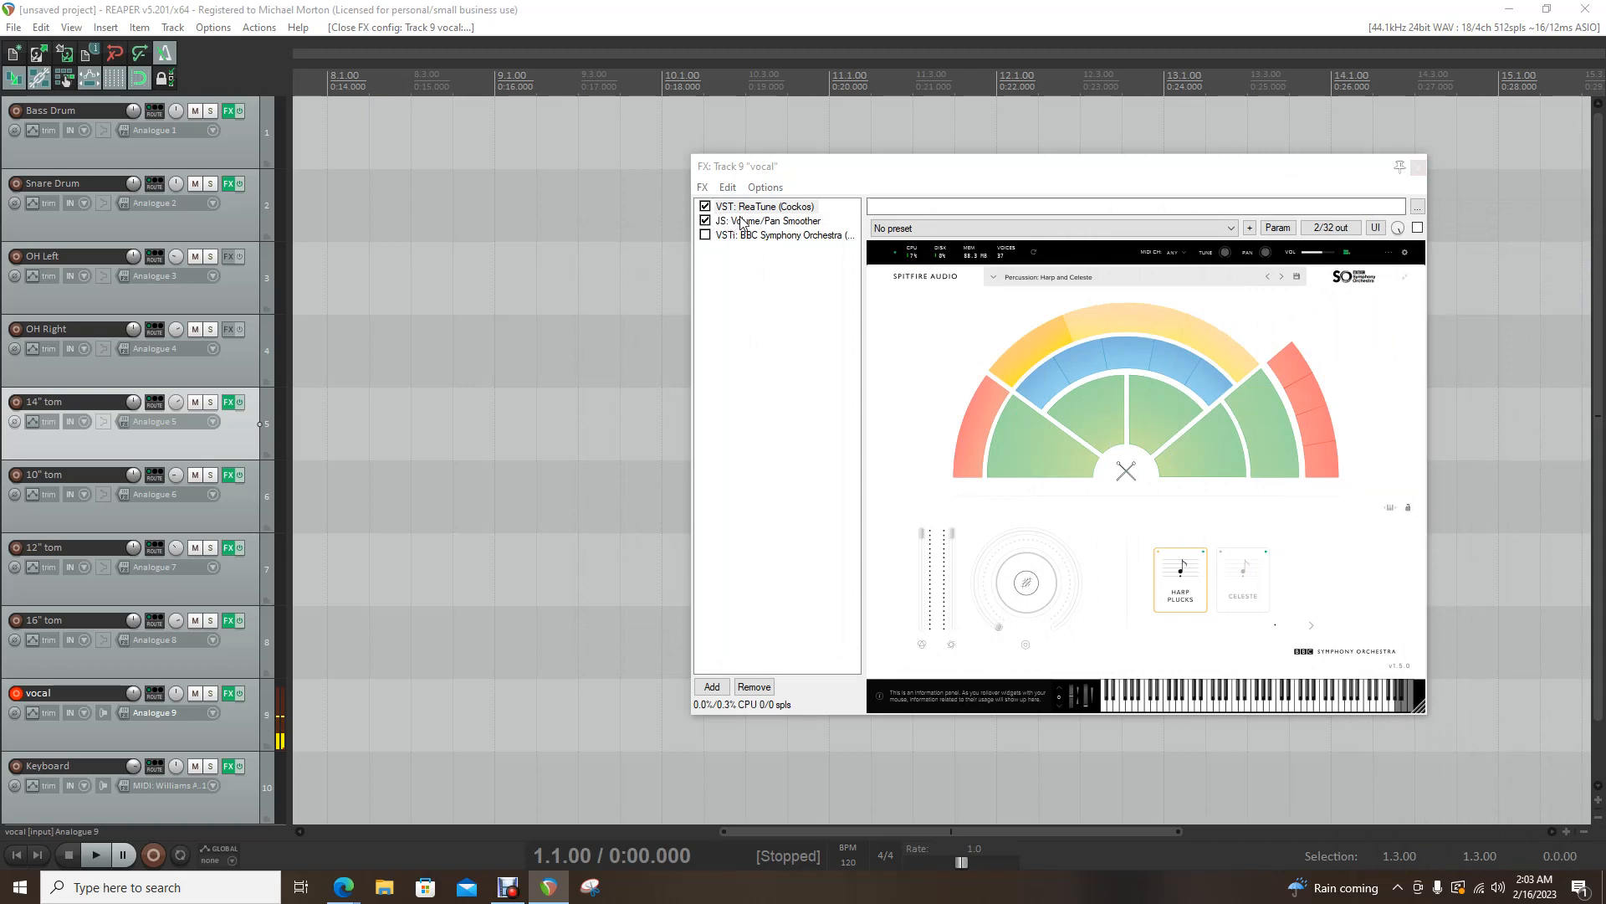
click(771, 221)
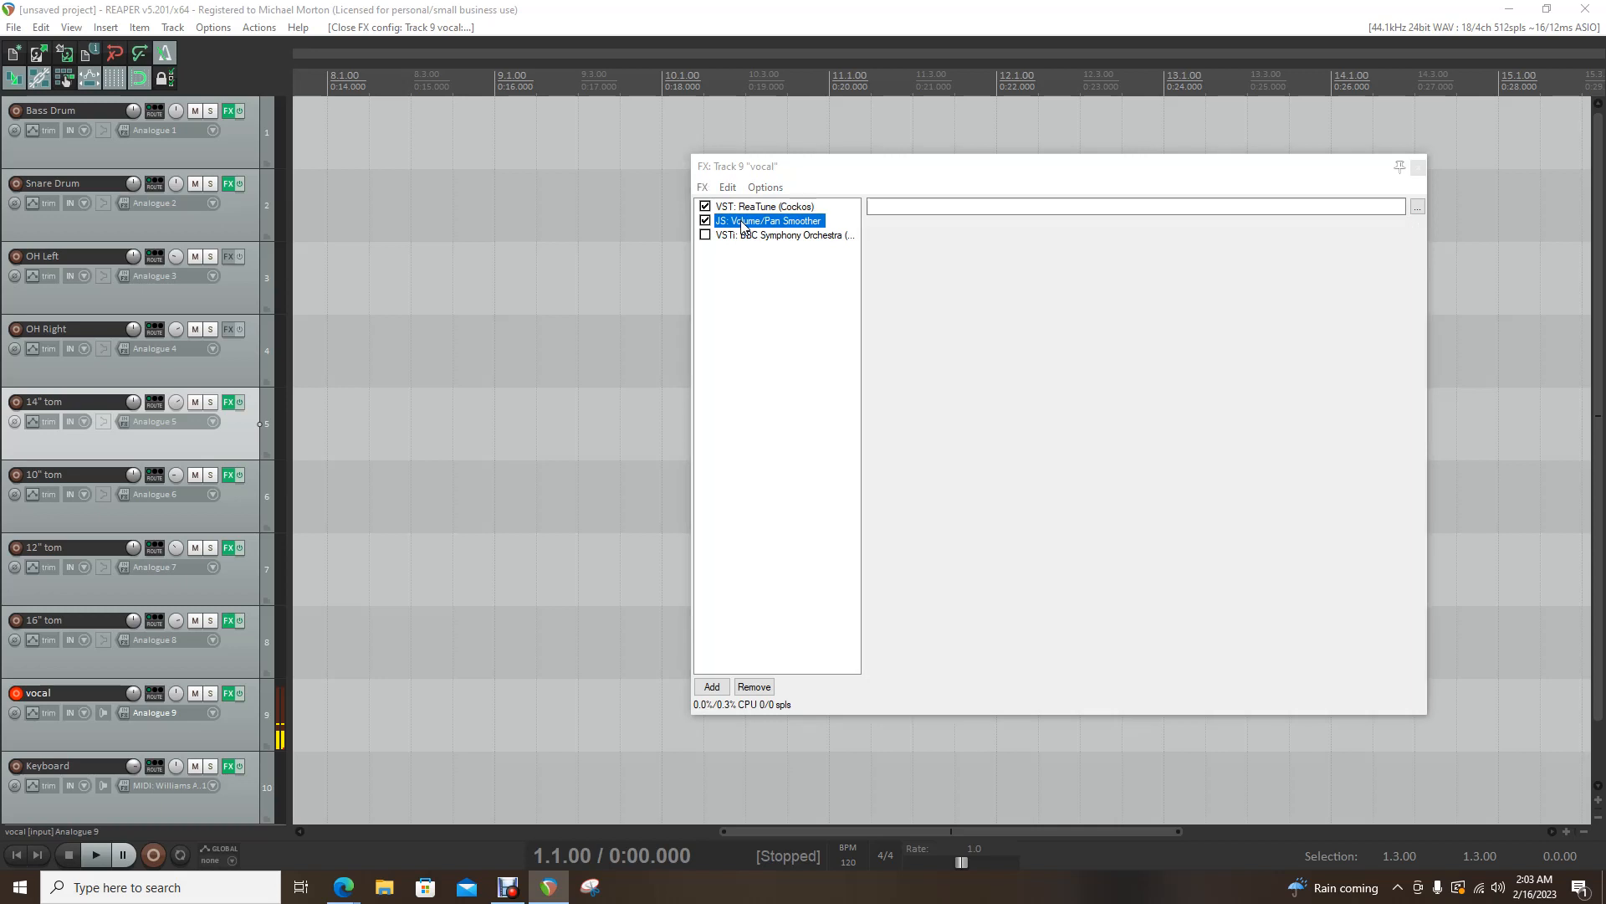
click(769, 221)
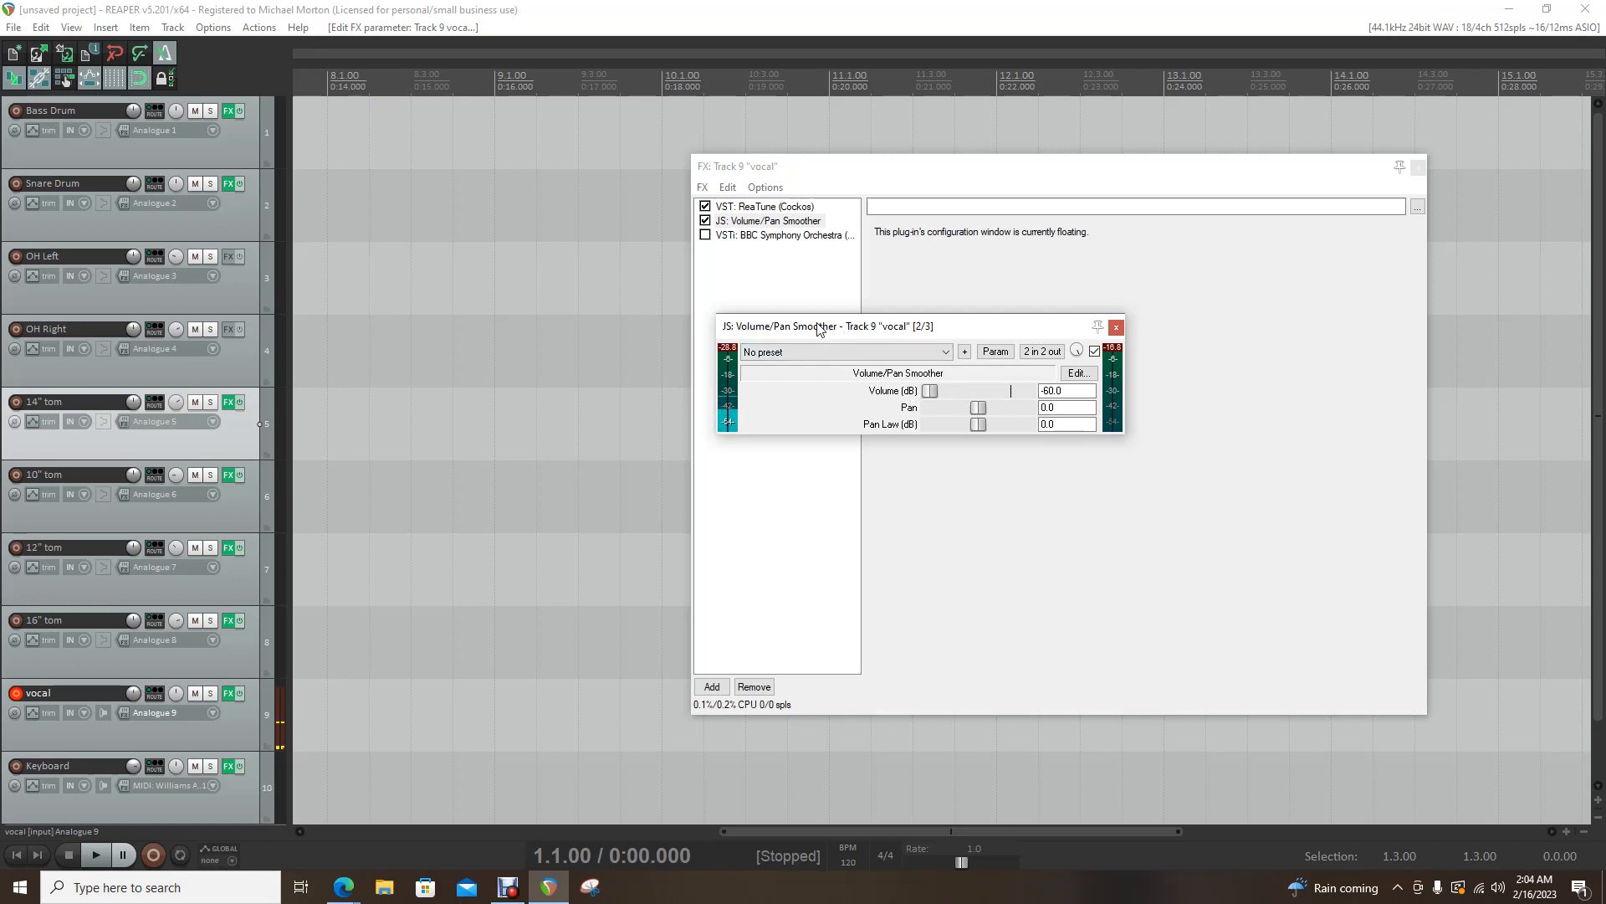
click(1114, 326)
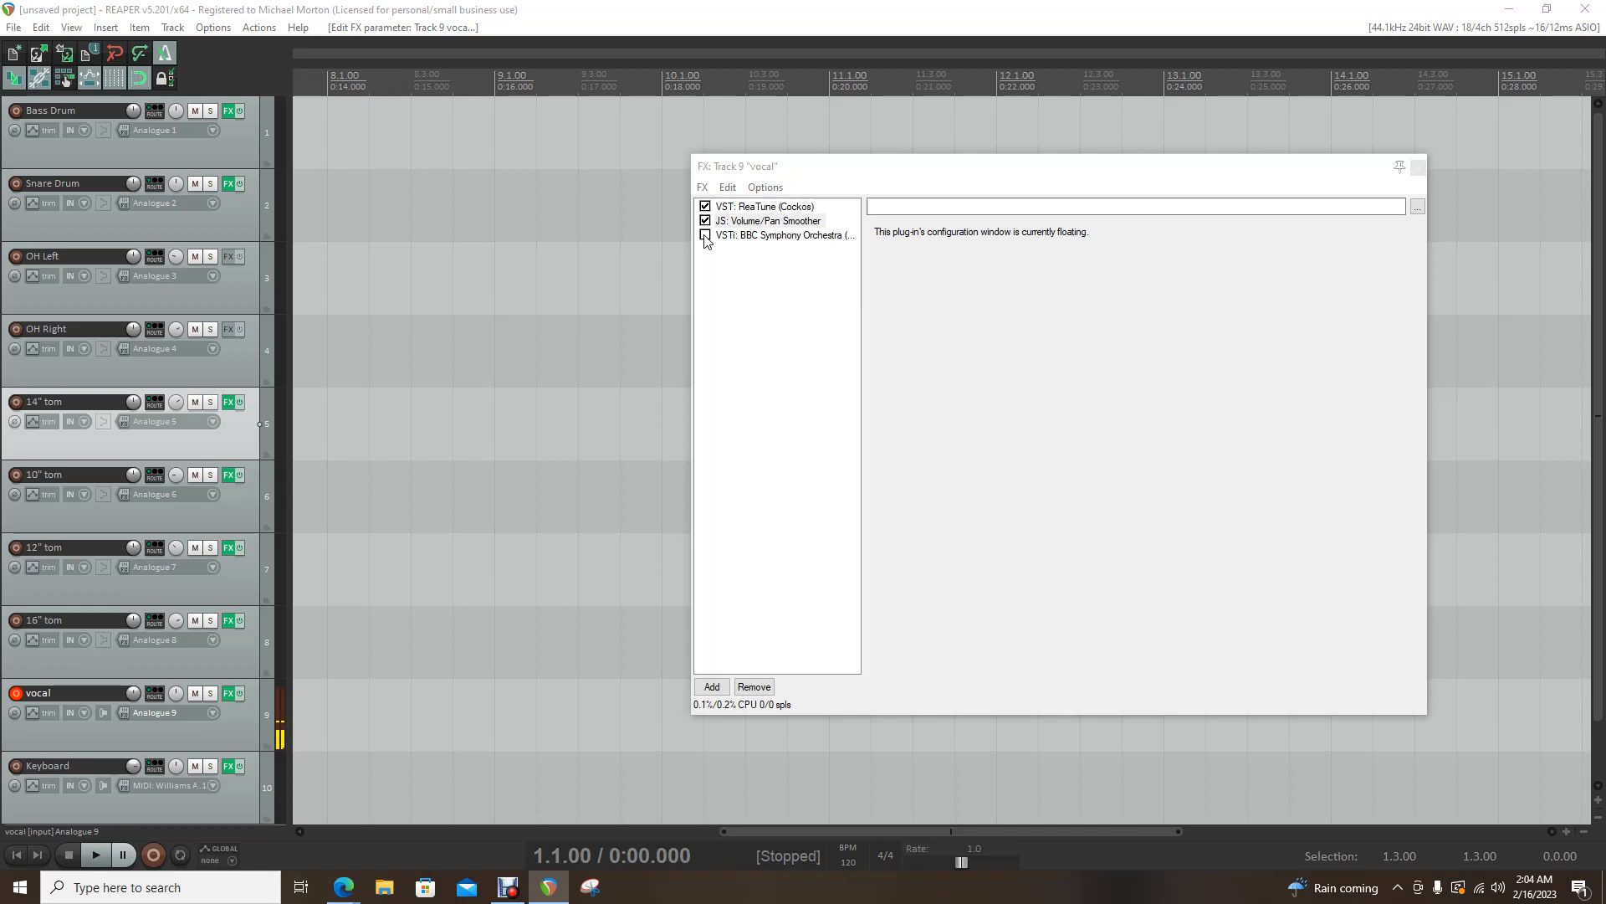
Enable BBC Symphony Orchestra, float ReaTune showing an A2 detection, and float the orchestra plugin window.
click(768, 221)
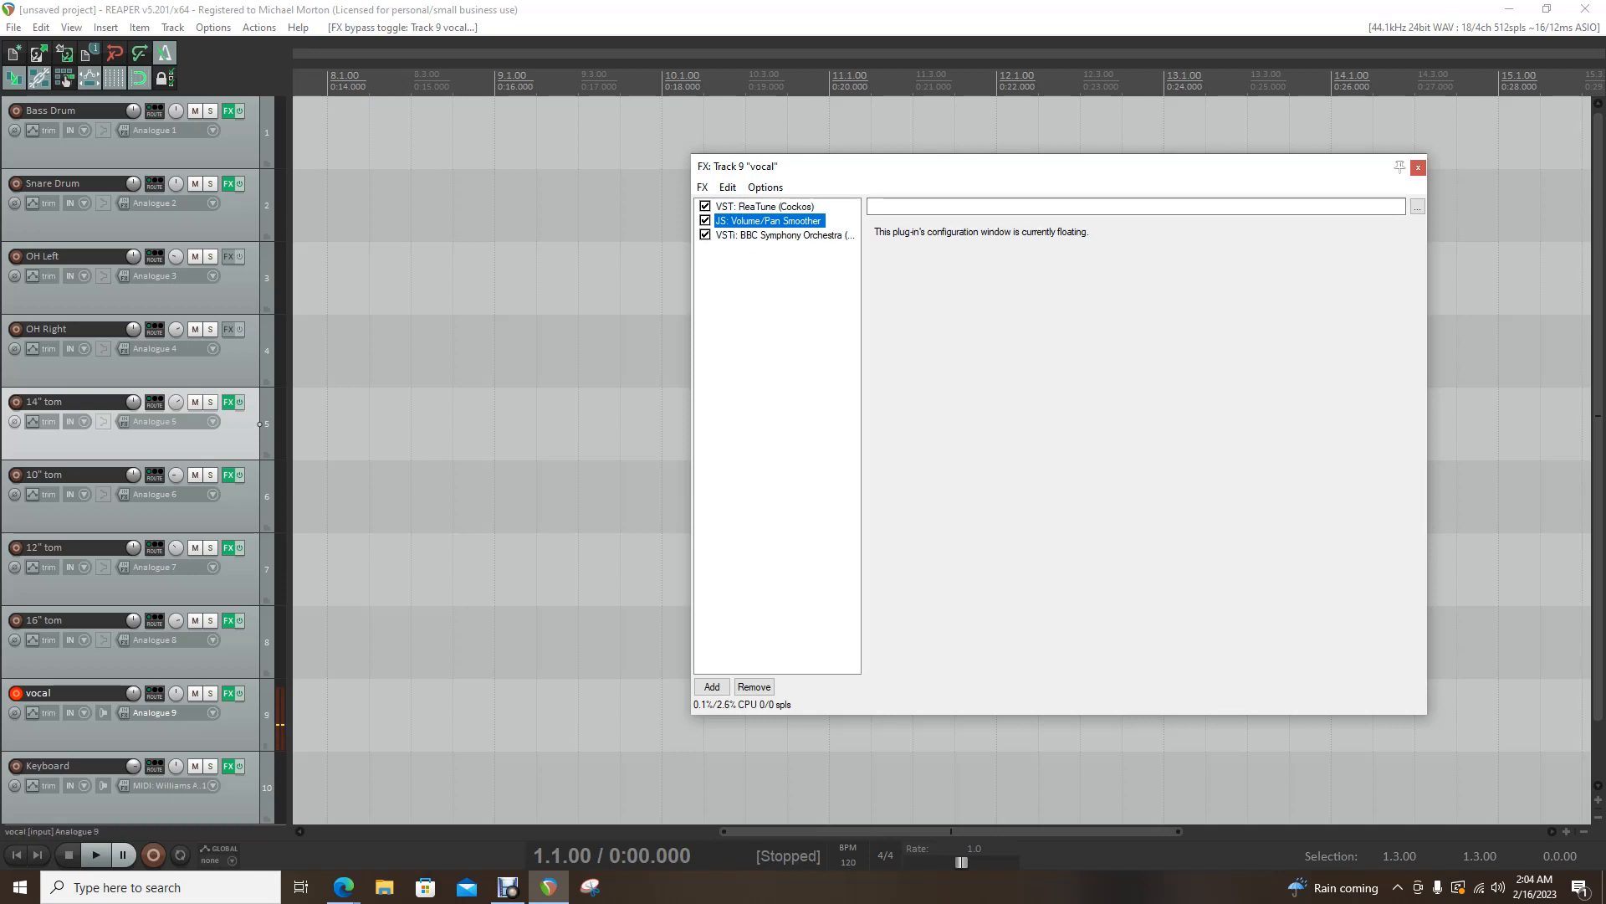
double_click(763, 205)
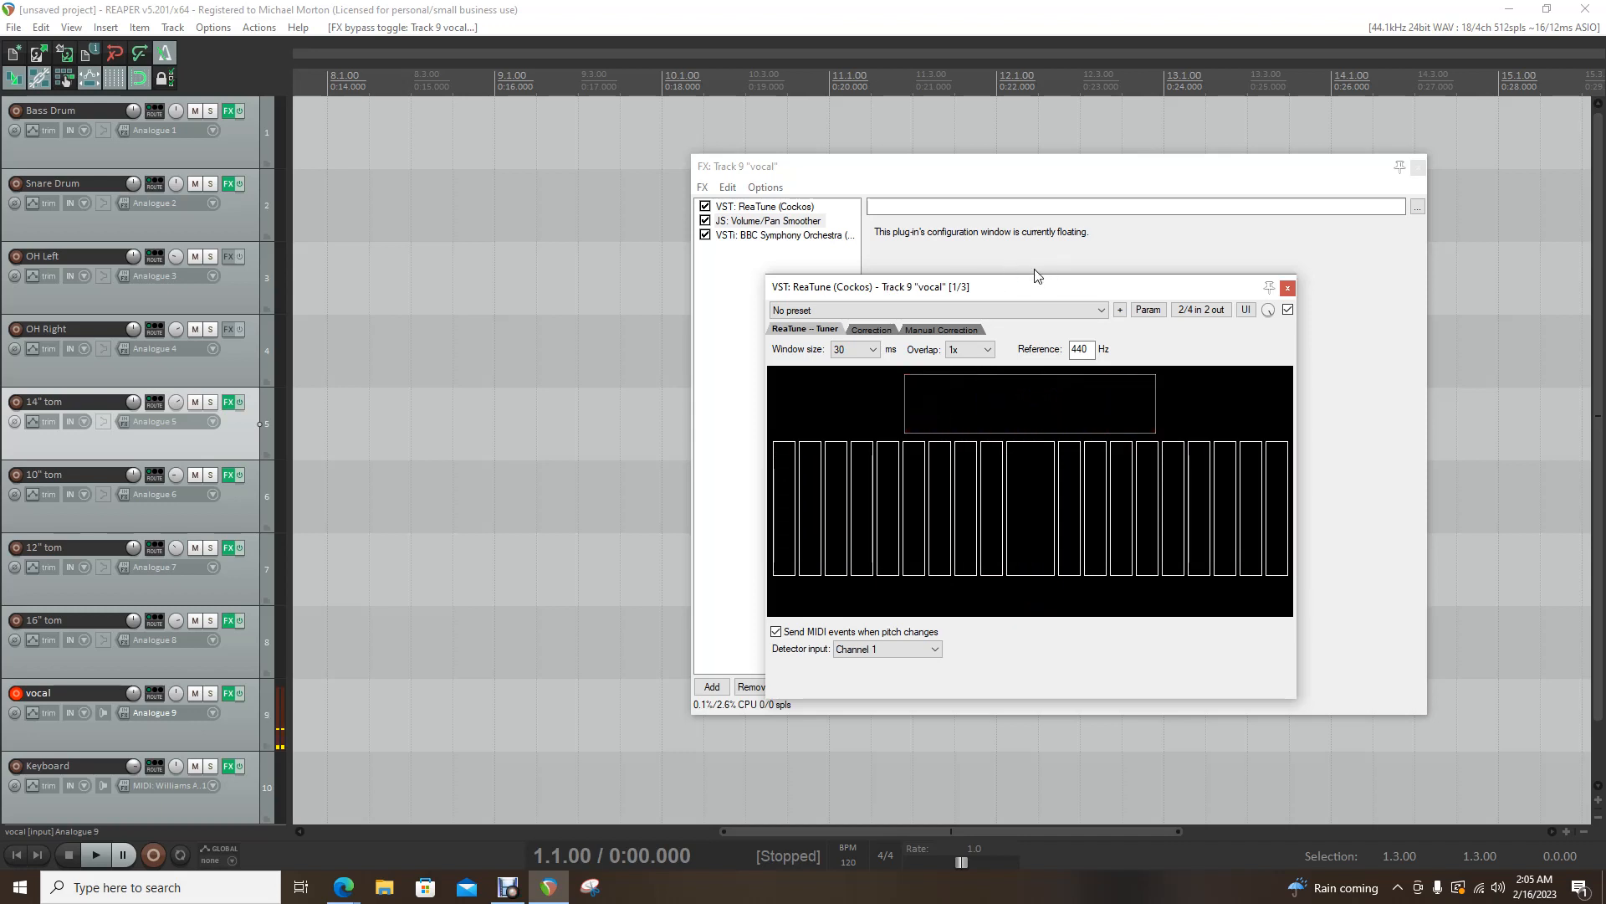
mouse_move(1021, 486)
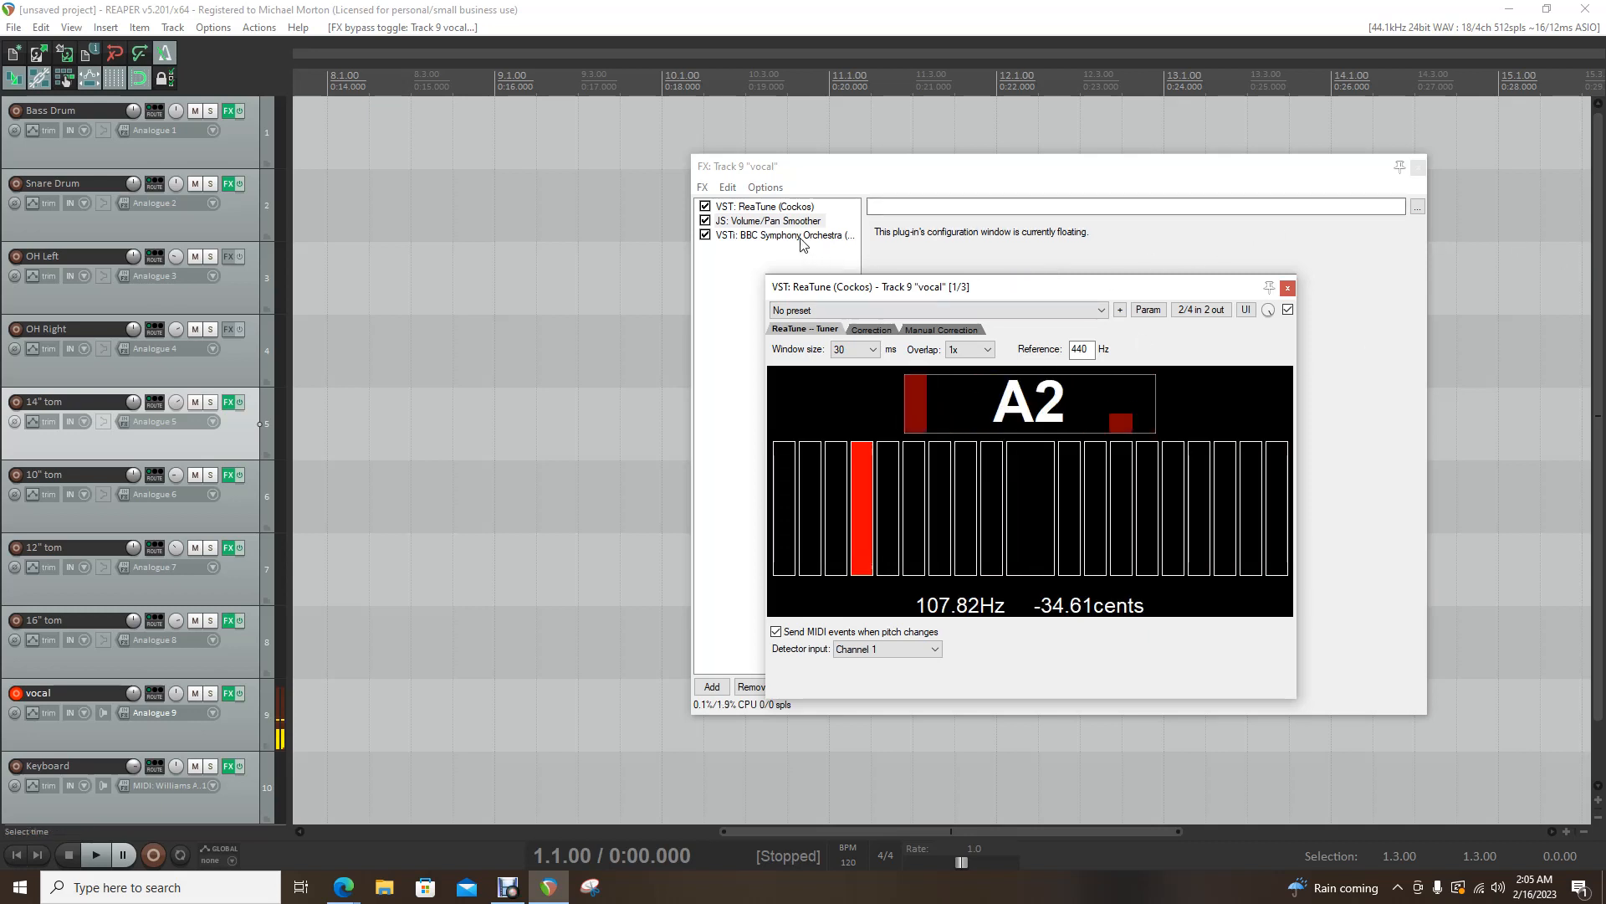
click(1287, 286)
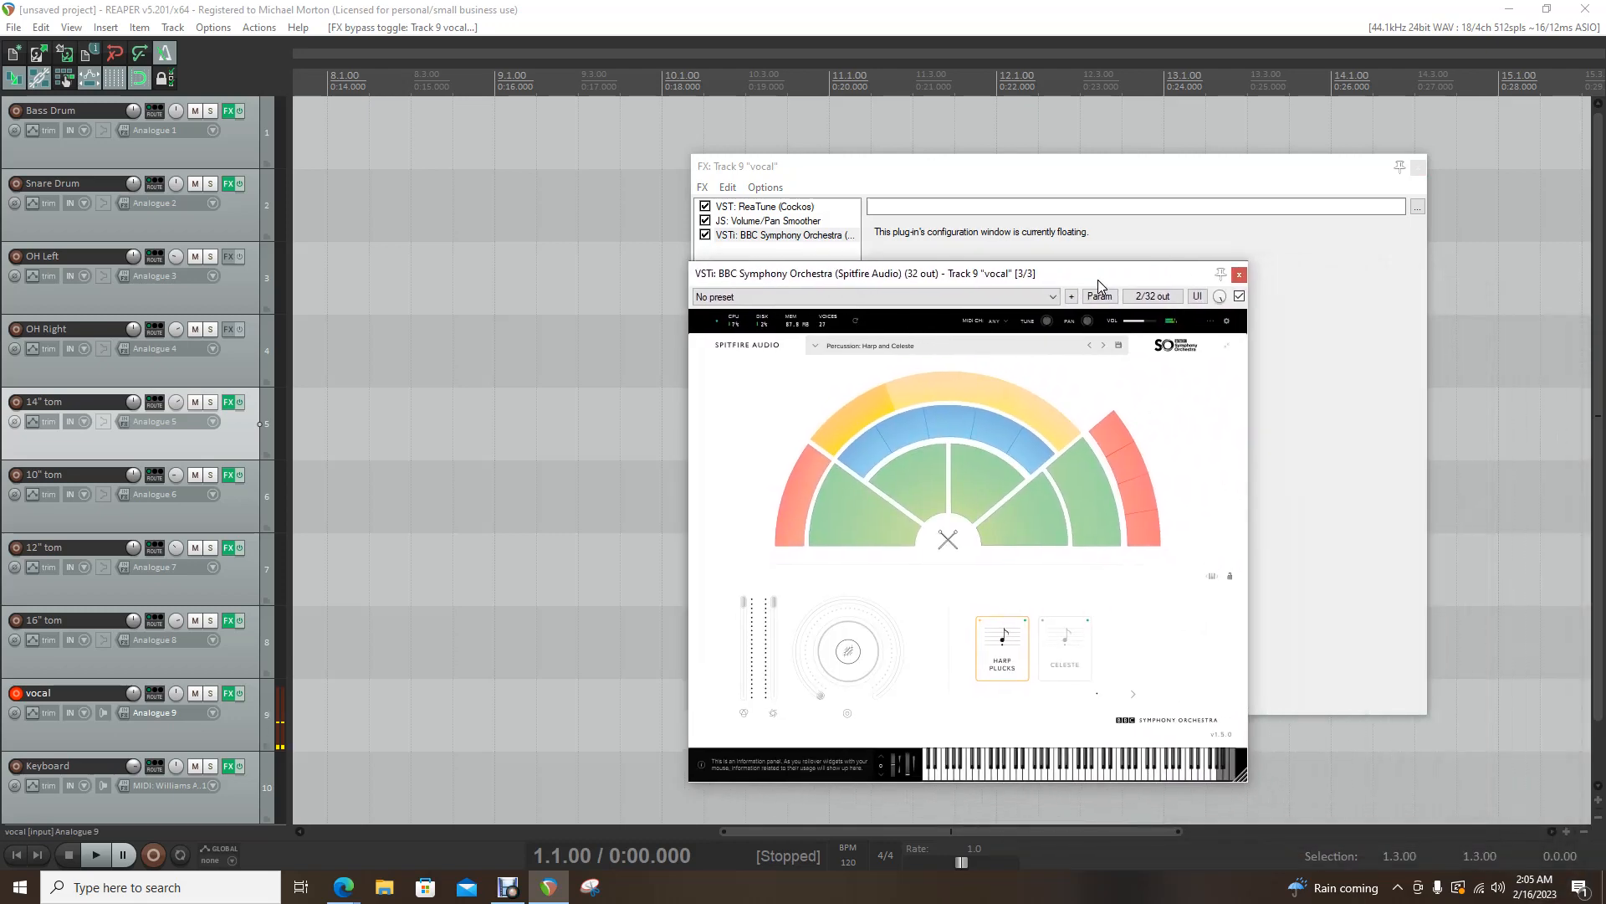
mouse_move(828, 504)
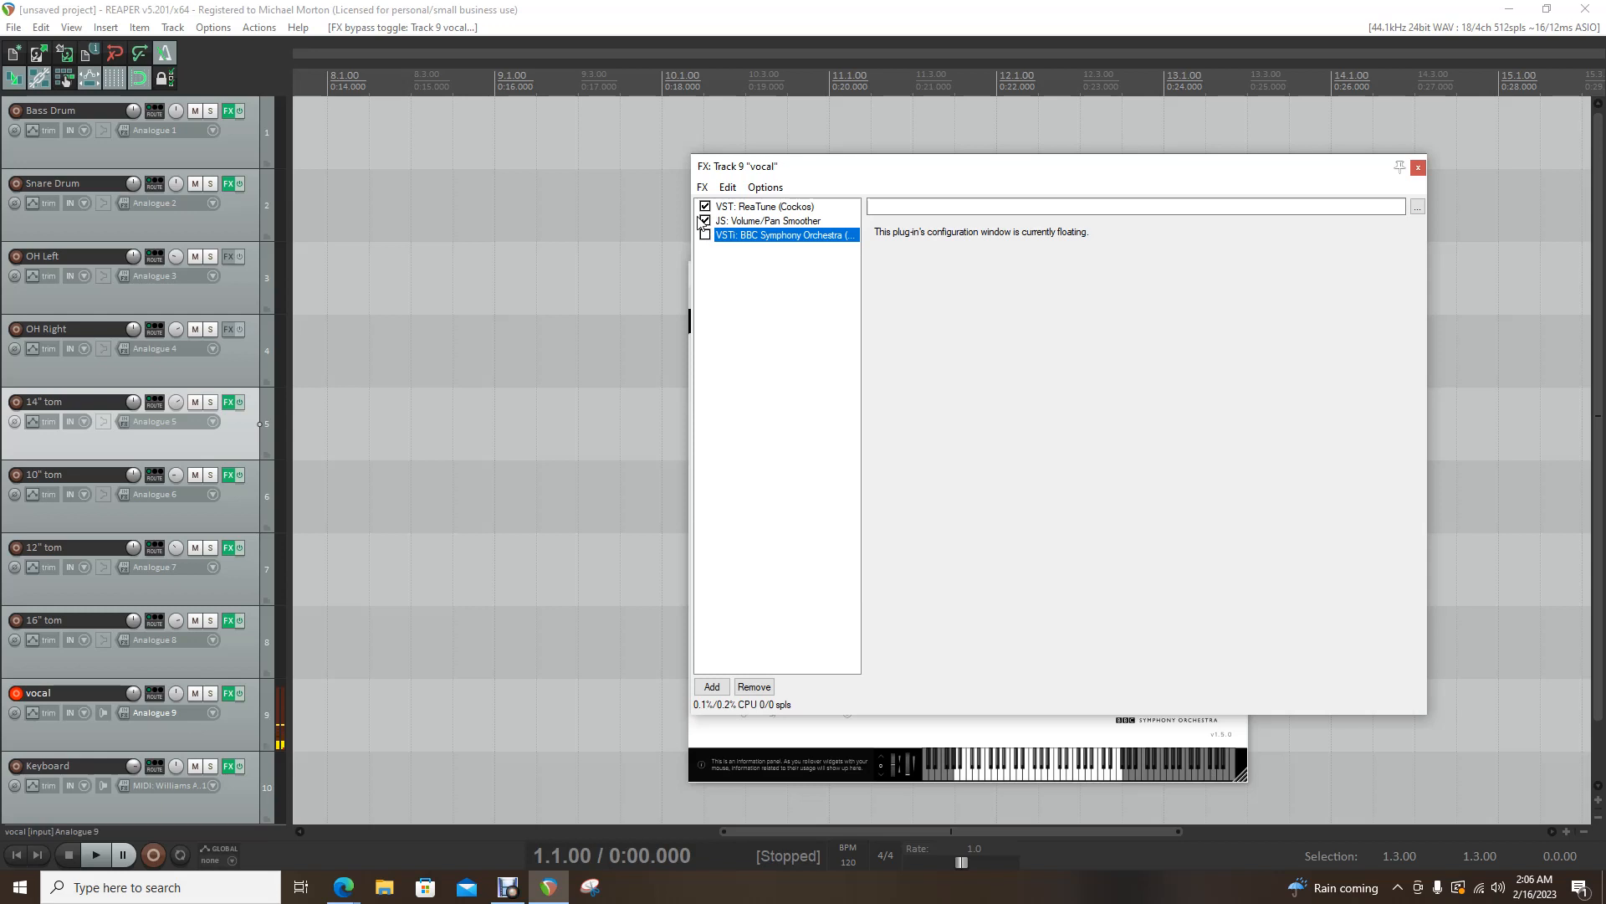
Re-enable BBC Symphony Orchestra, record a short test take on the vocal track, and delete the recorded file.
click(705, 234)
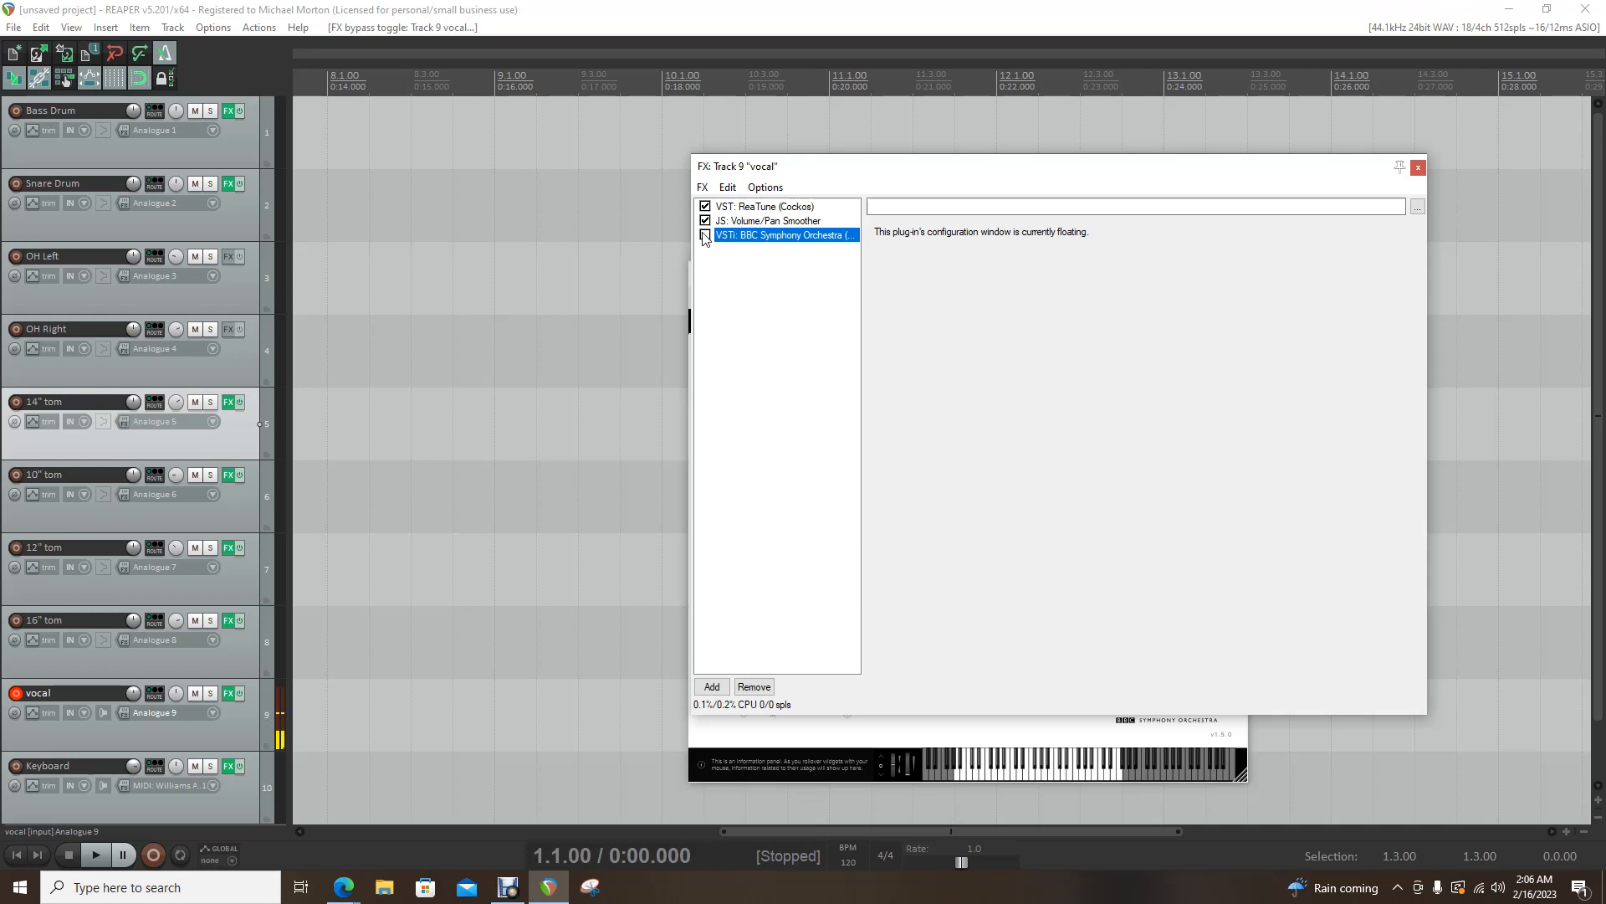
click(705, 235)
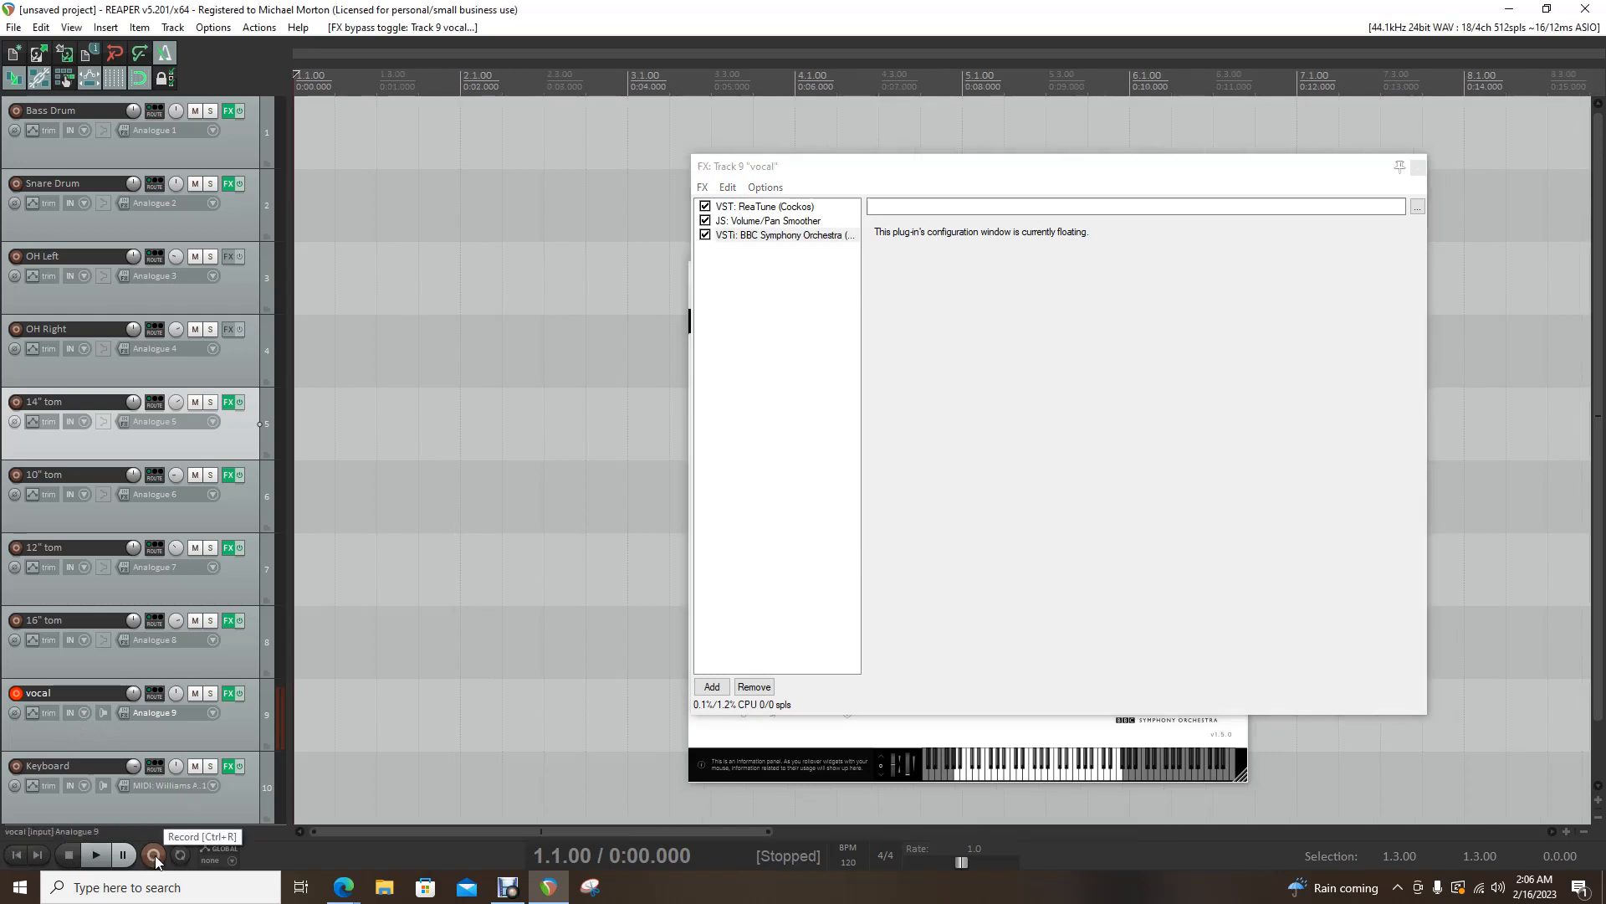
click(152, 854)
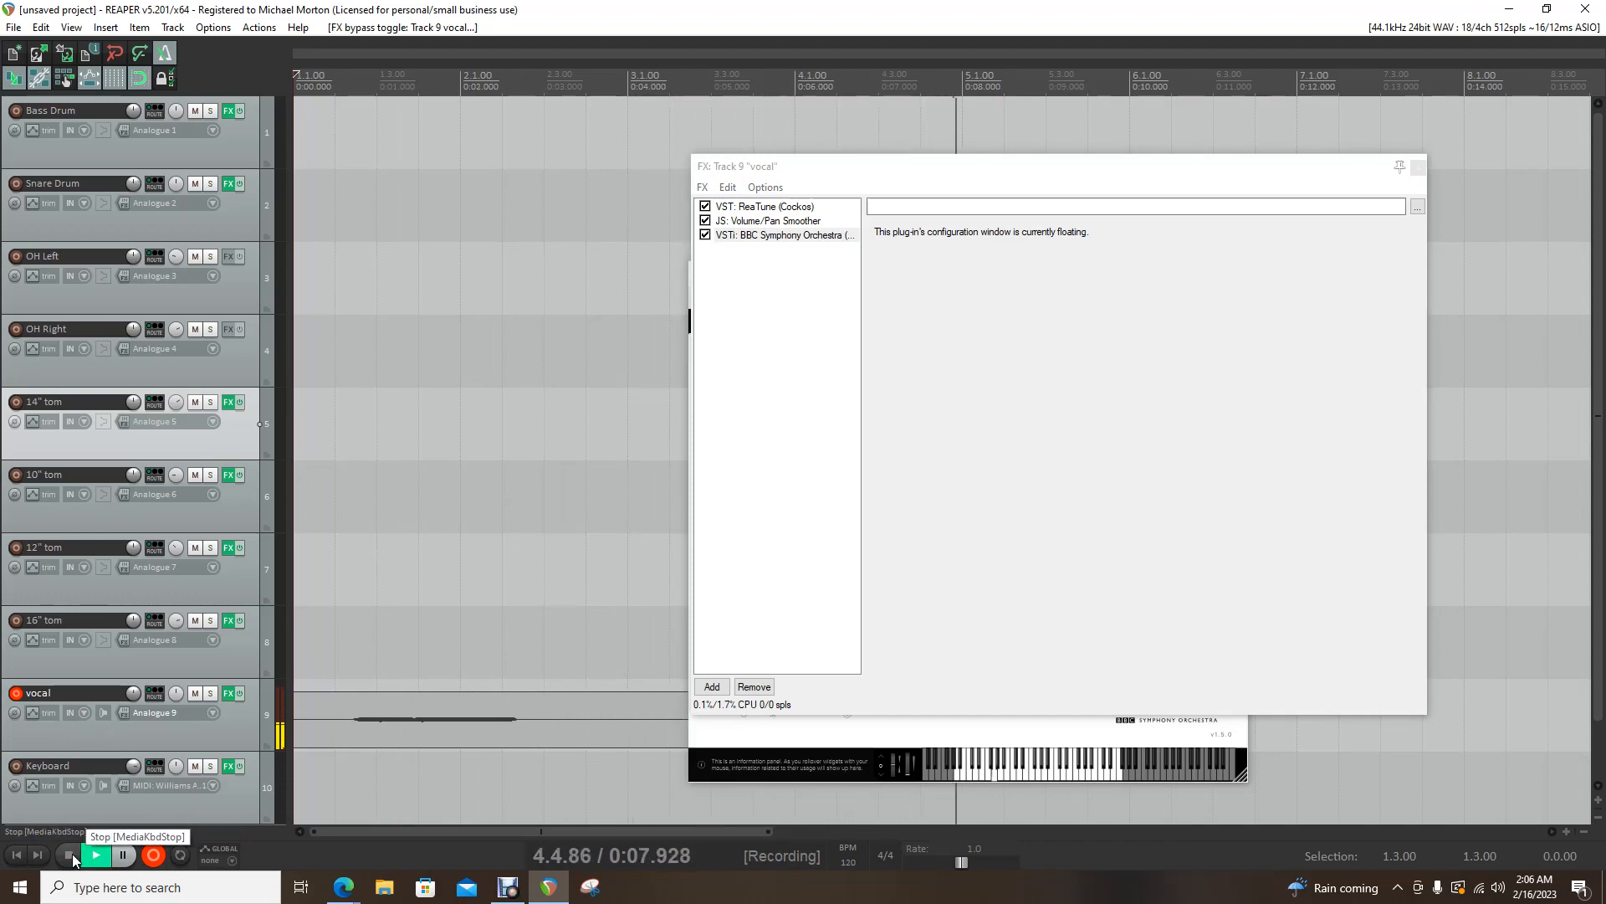
click(67, 855)
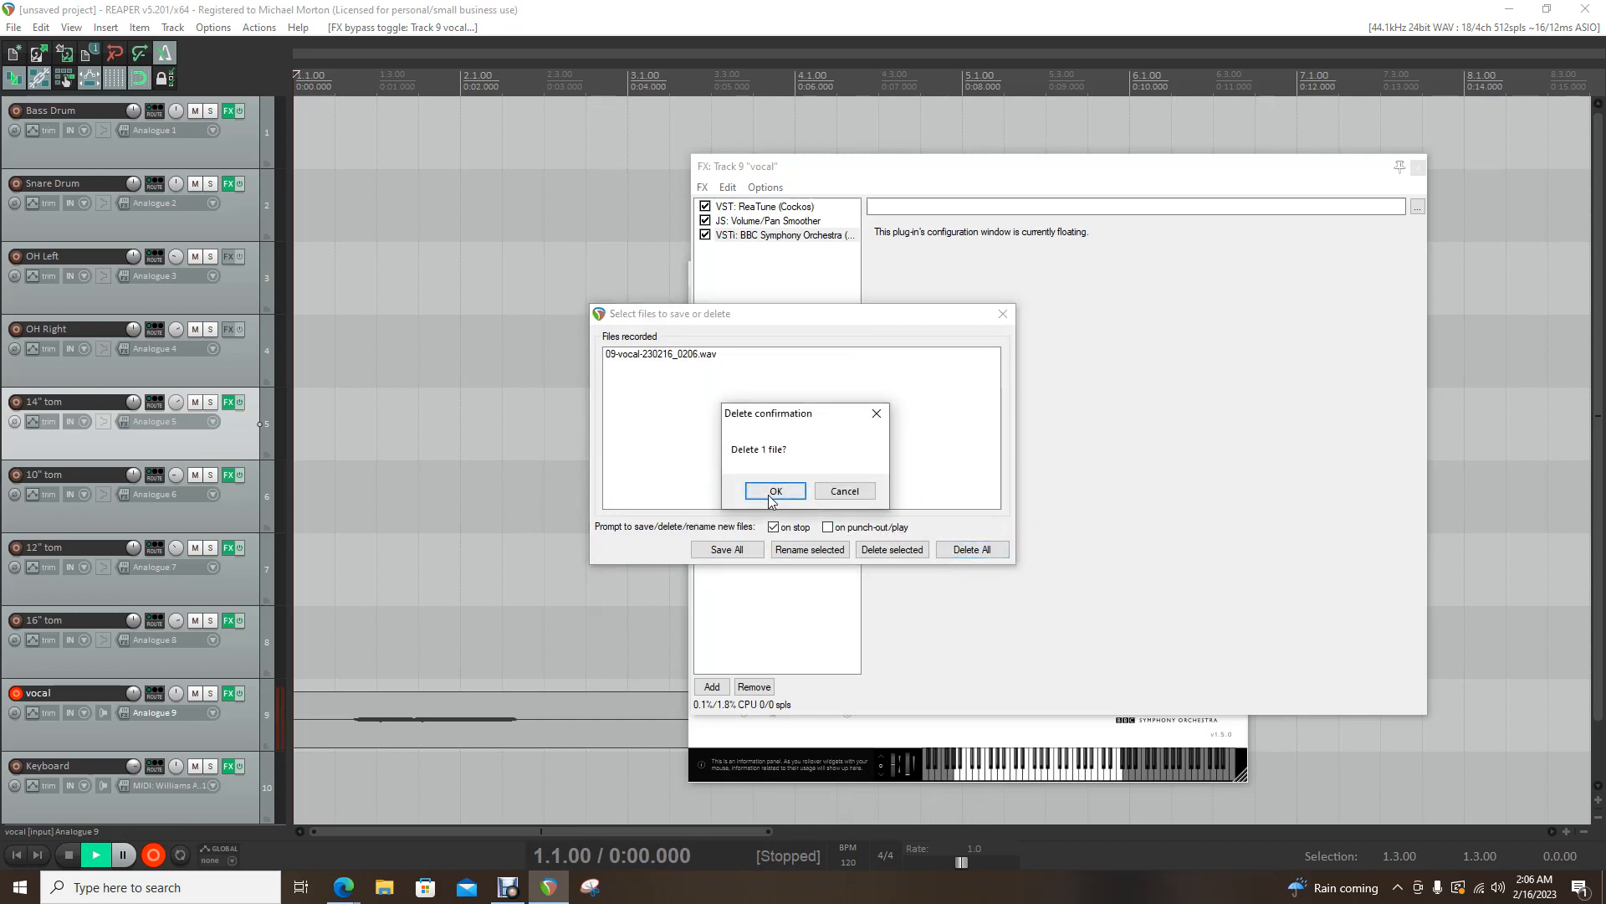
click(773, 491)
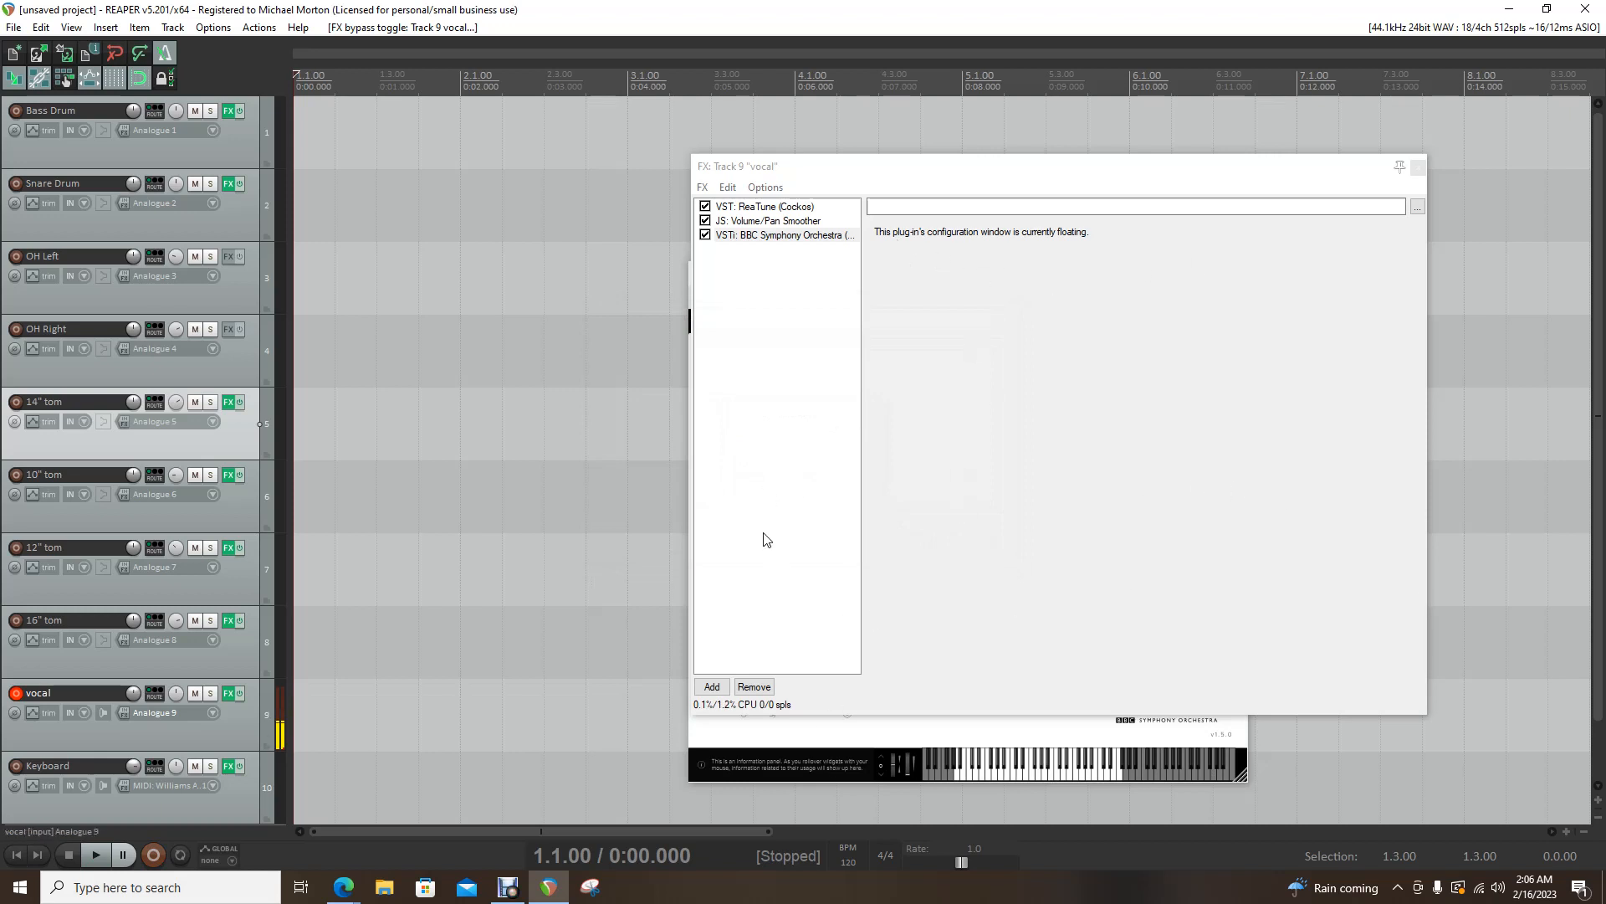
Show BBC Symphony Orchestra with its Strings: Basses (Long) patch and record-arm the vocal track.
click(781, 235)
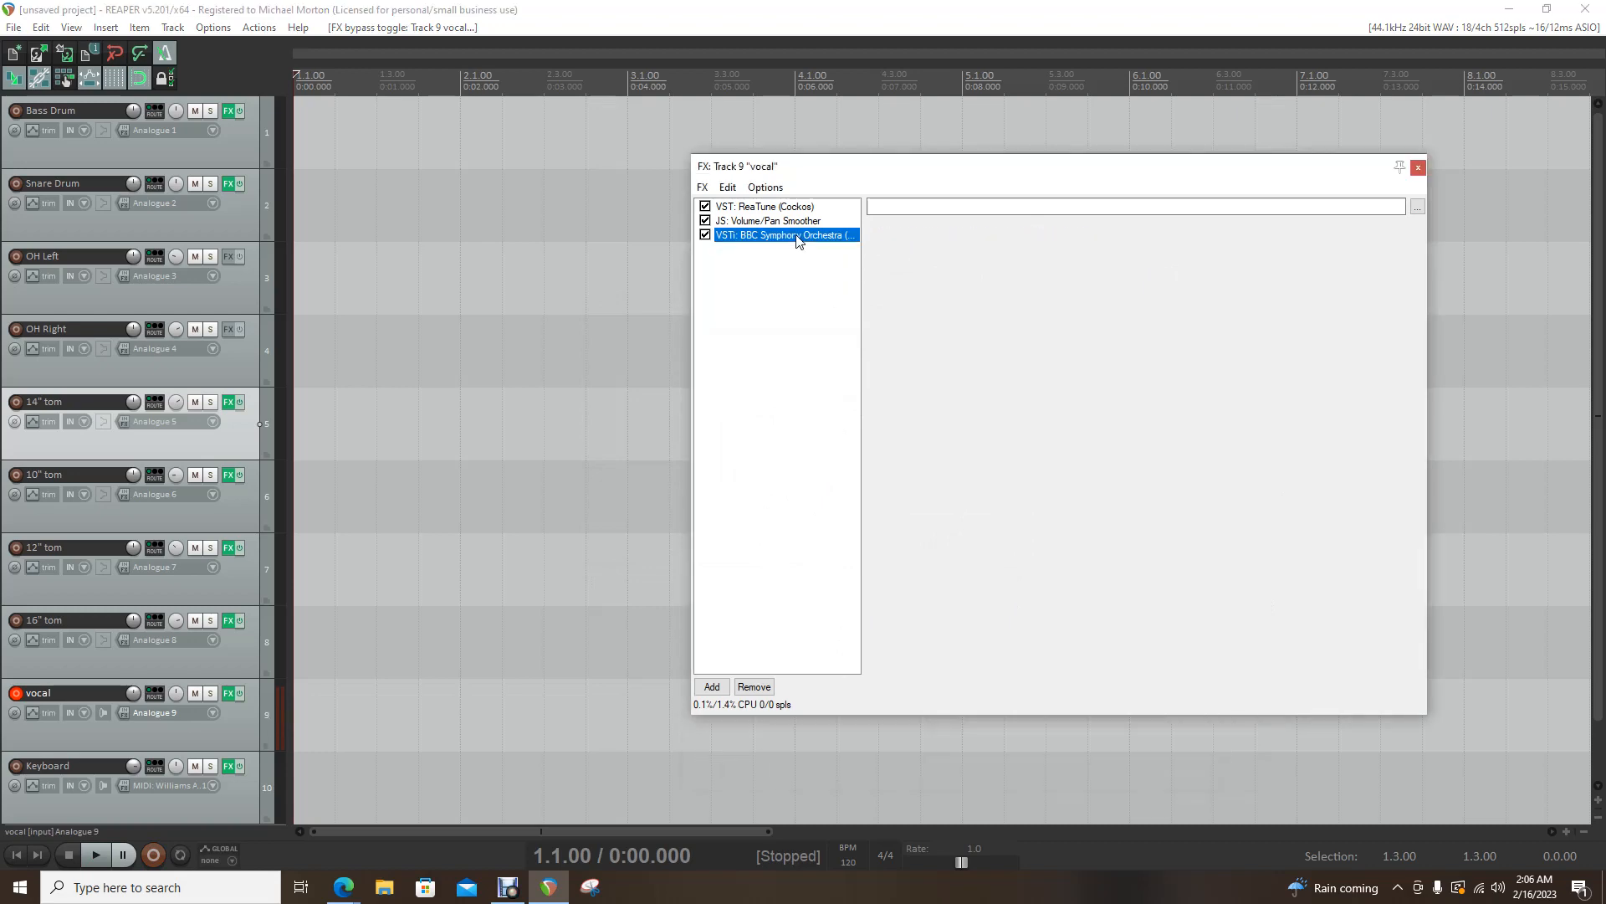
double_click(783, 234)
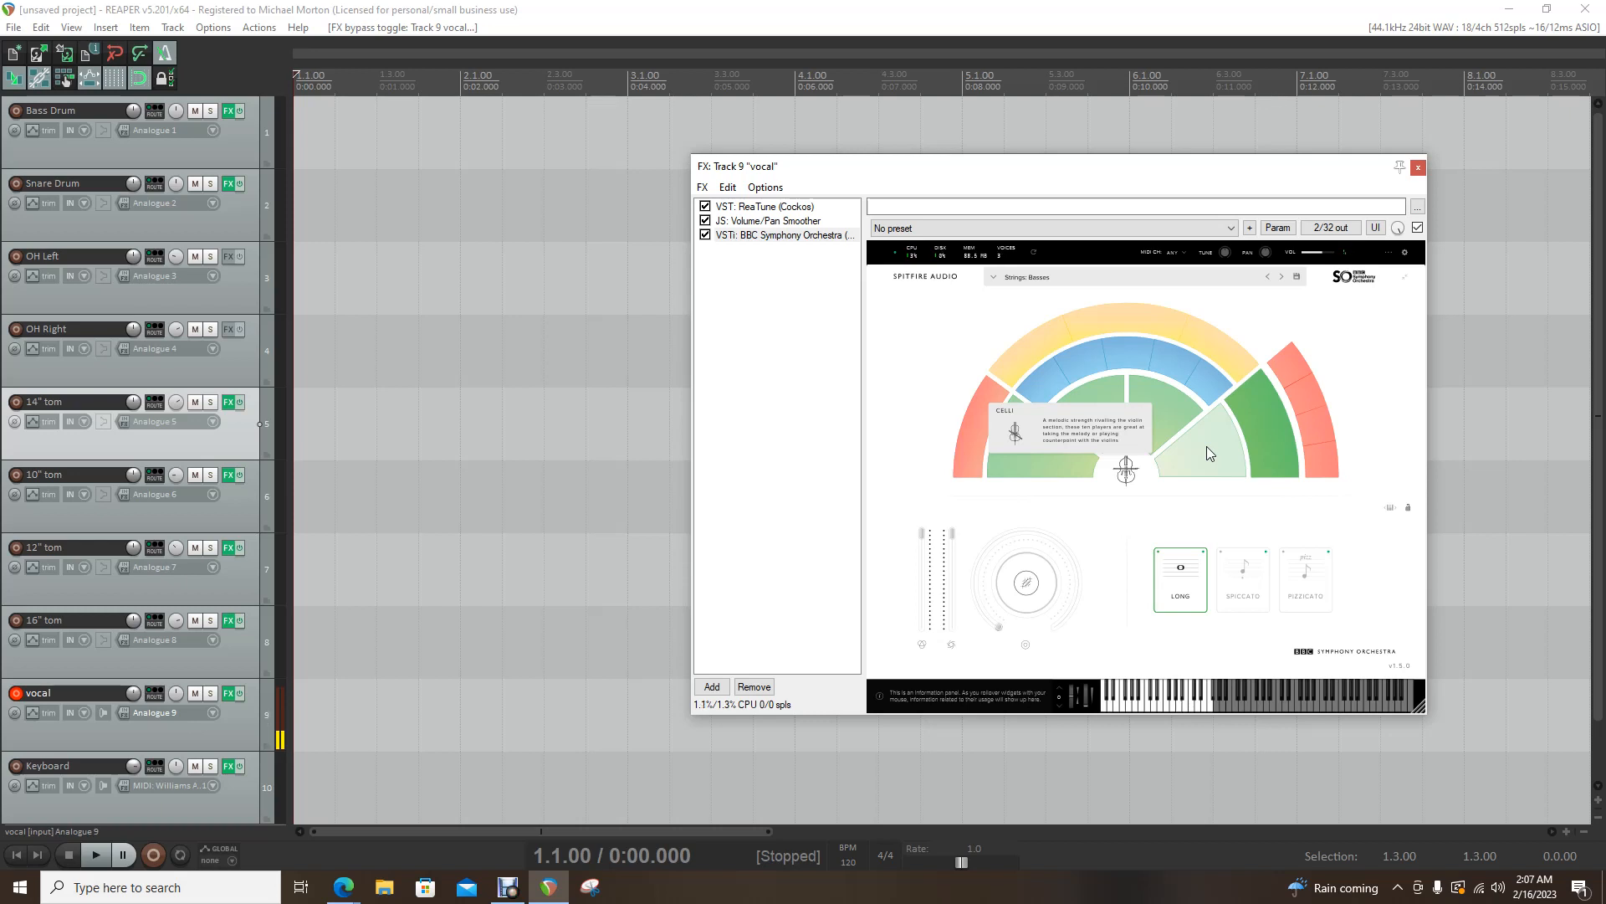
mouse_move(1322, 470)
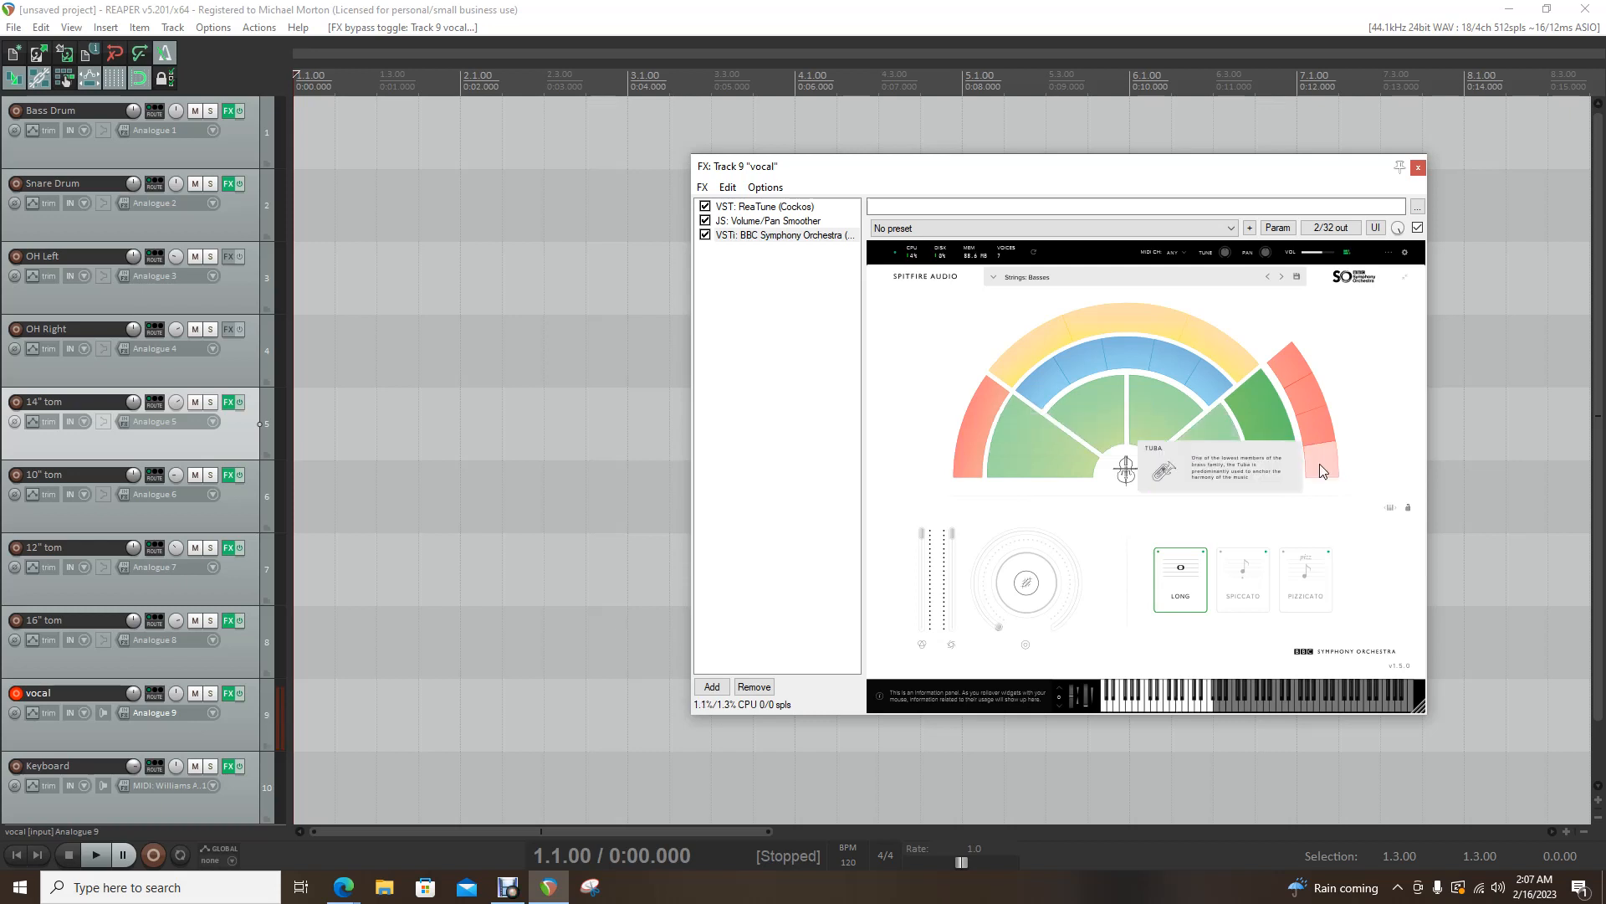
mouse_move(1450, 462)
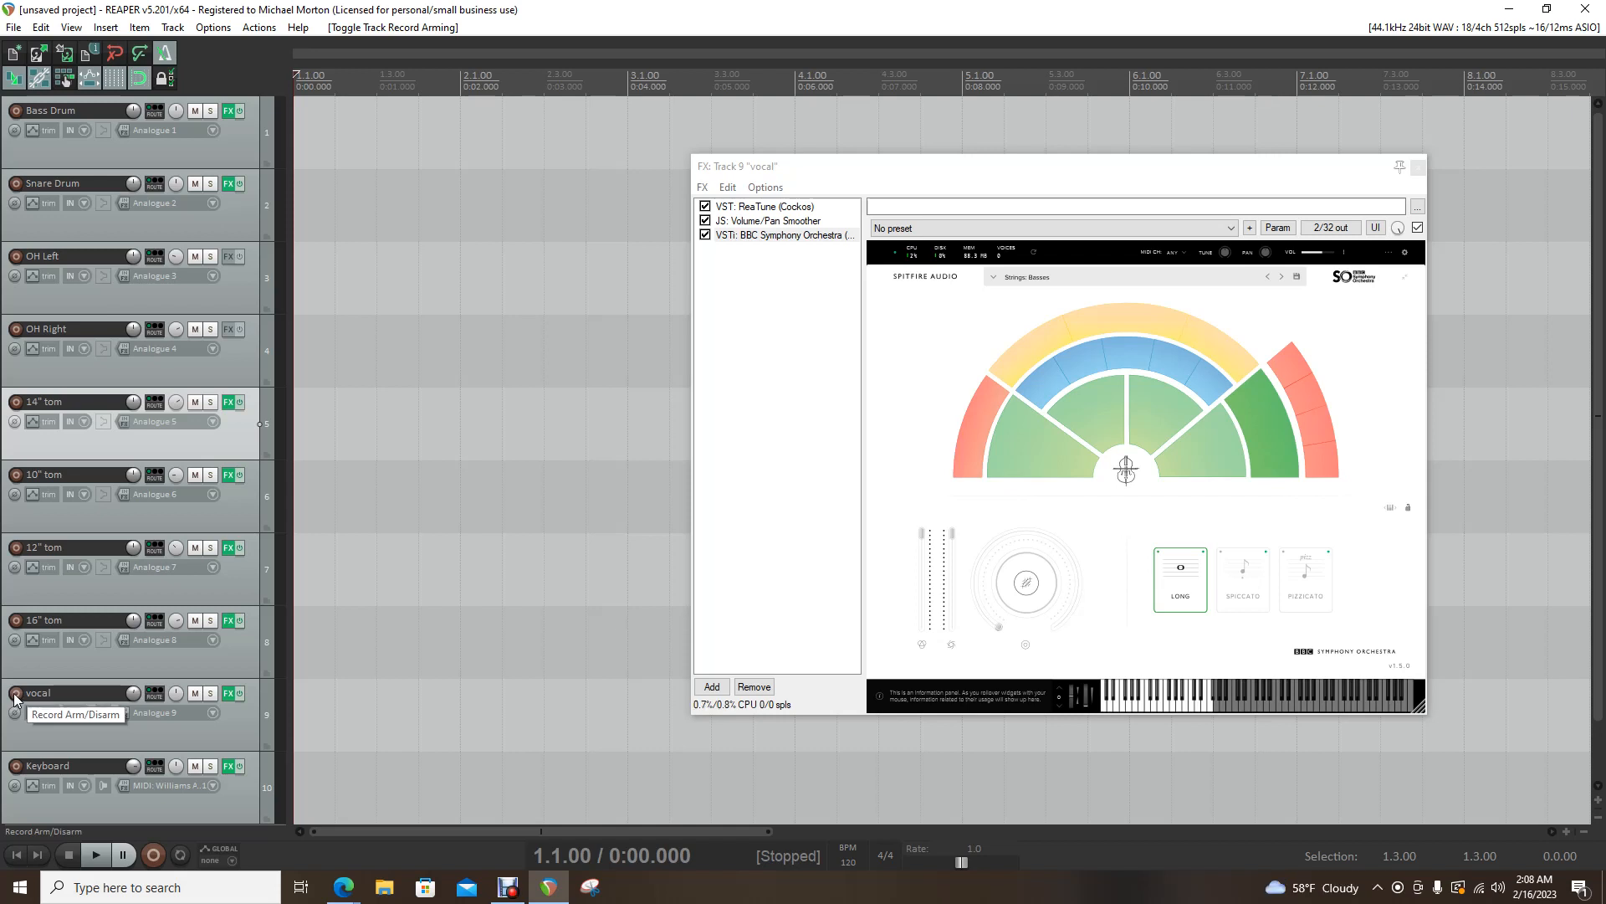
click(12, 694)
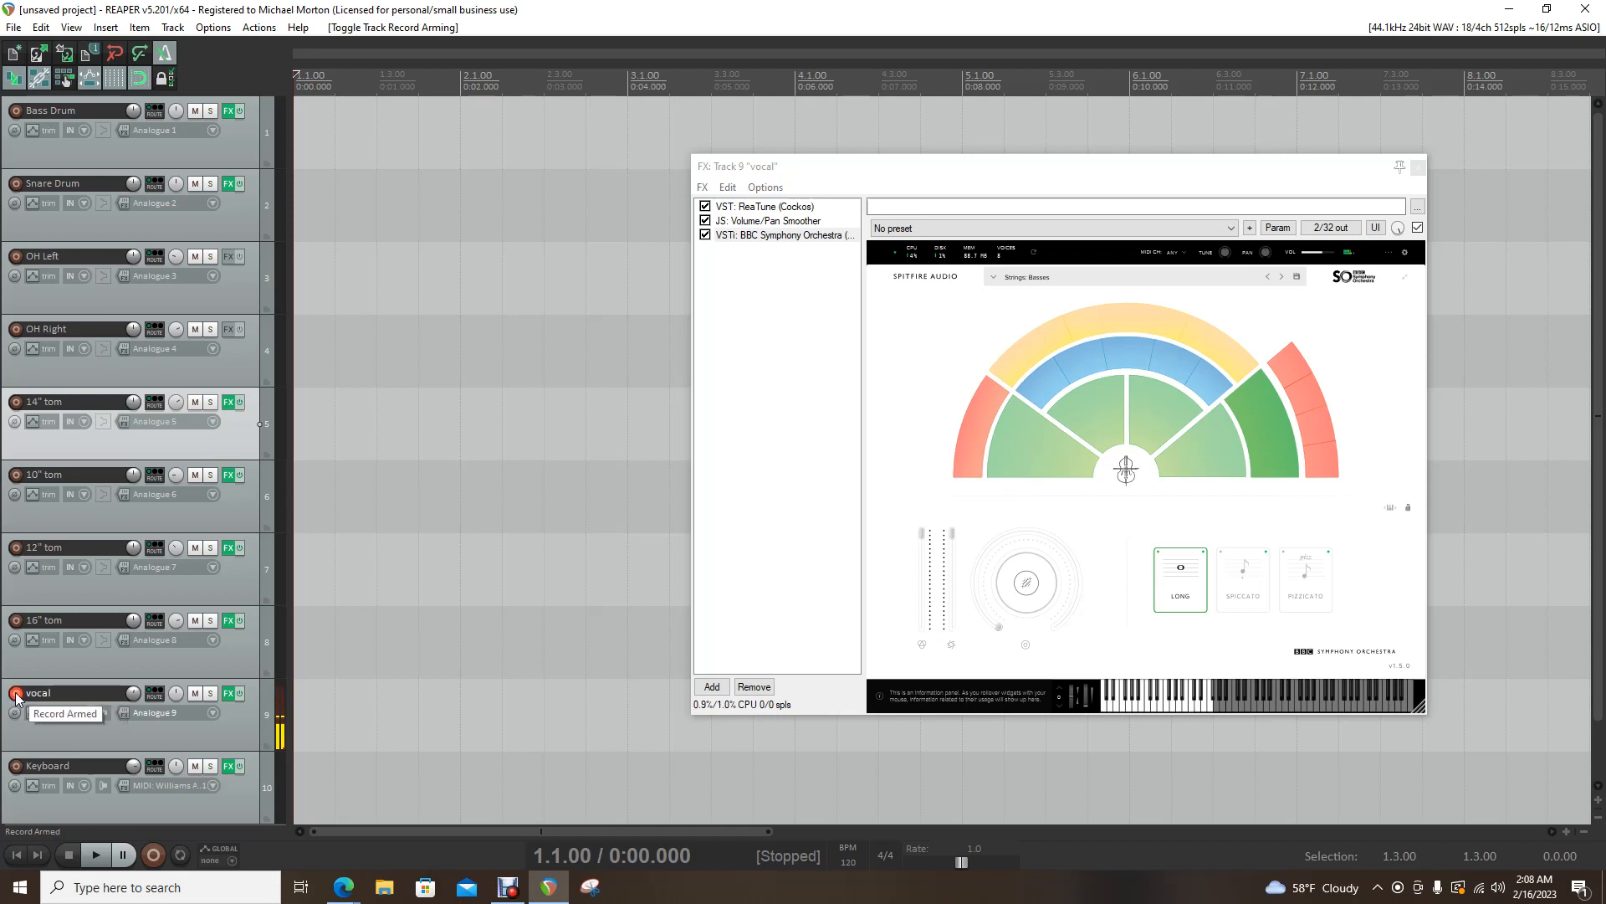